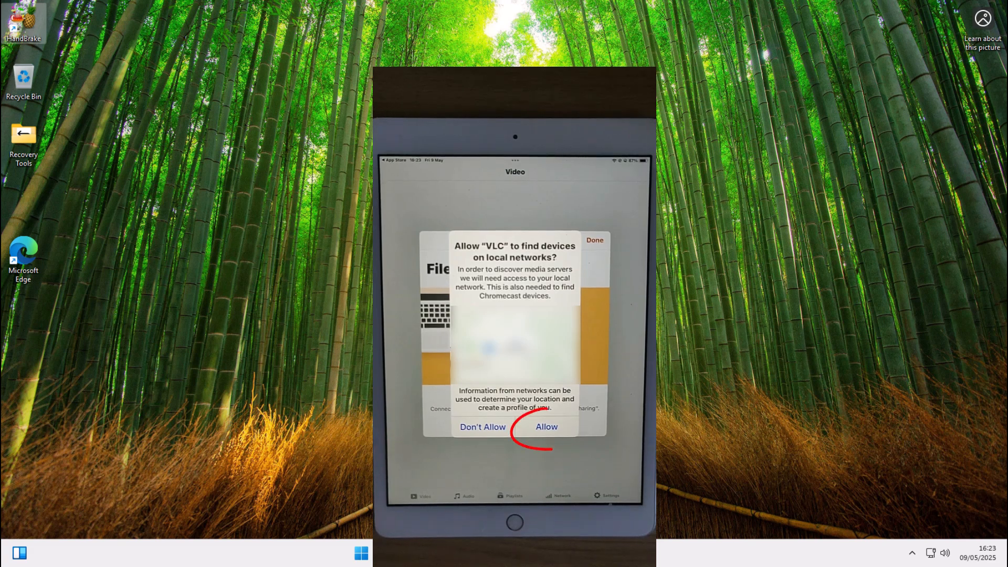
Allow VLC to find devices on the local network.
click(545, 426)
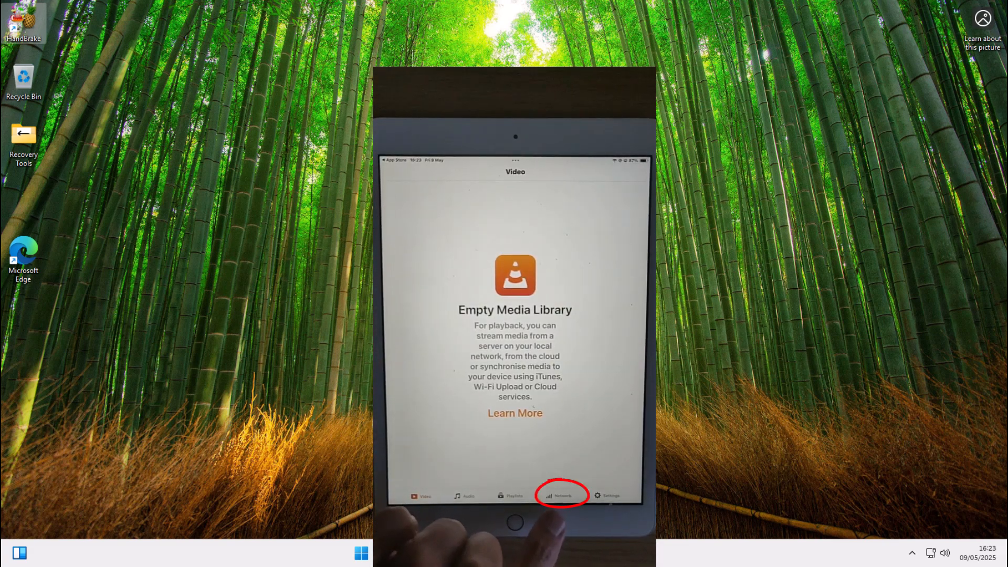
Go to VLC's Network screen listing file servers and cloud services.
click(560, 496)
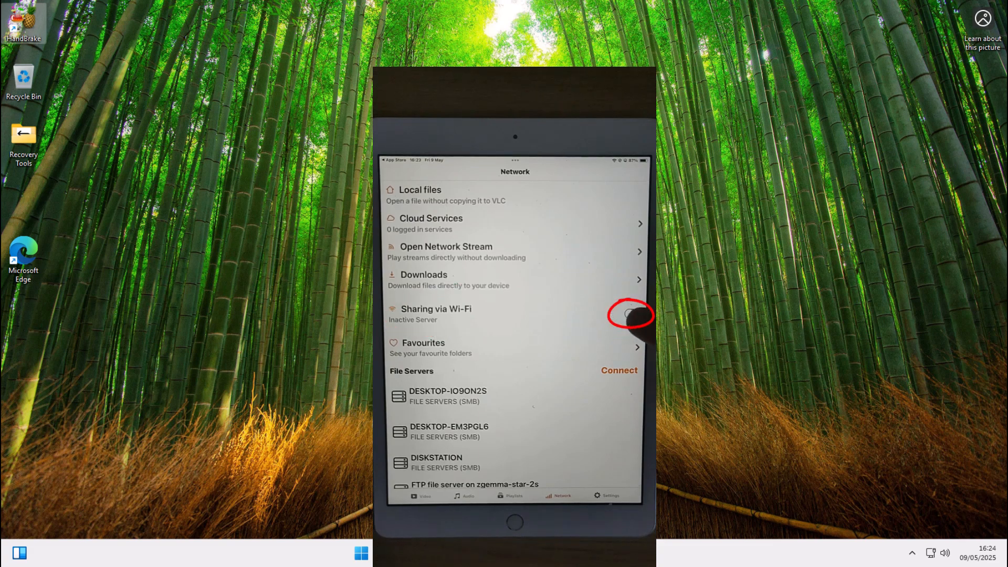
click(633, 316)
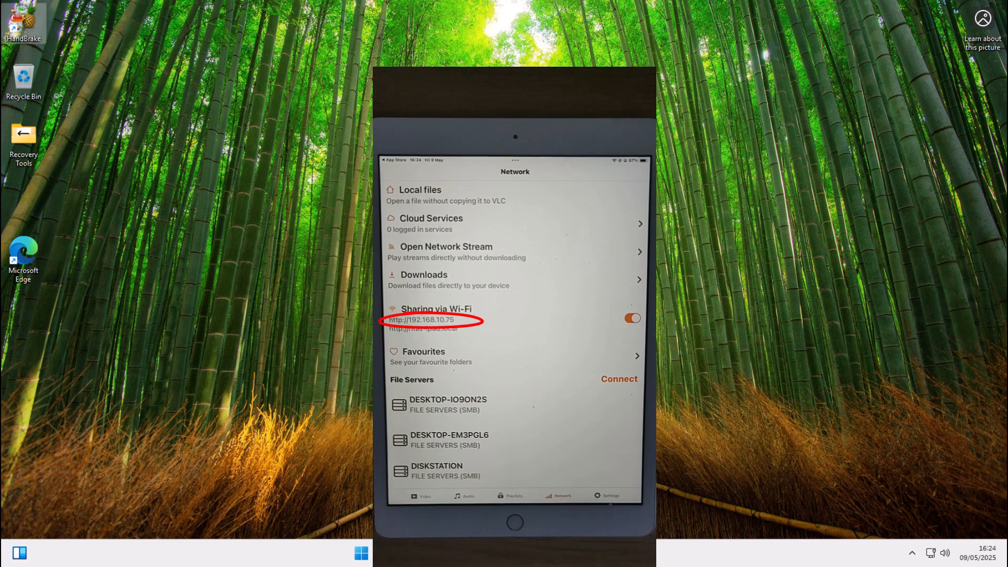
click(23, 255)
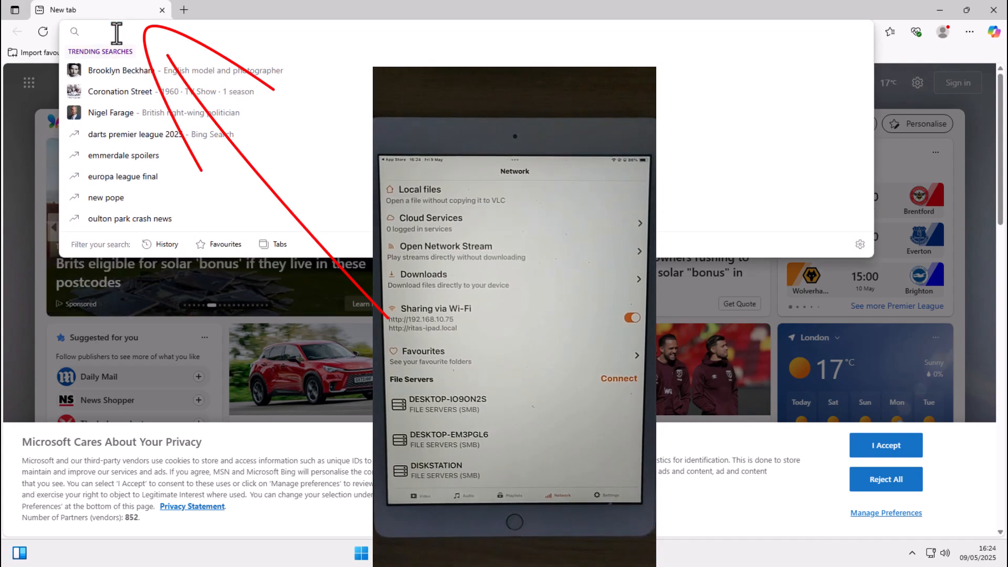
text(http)
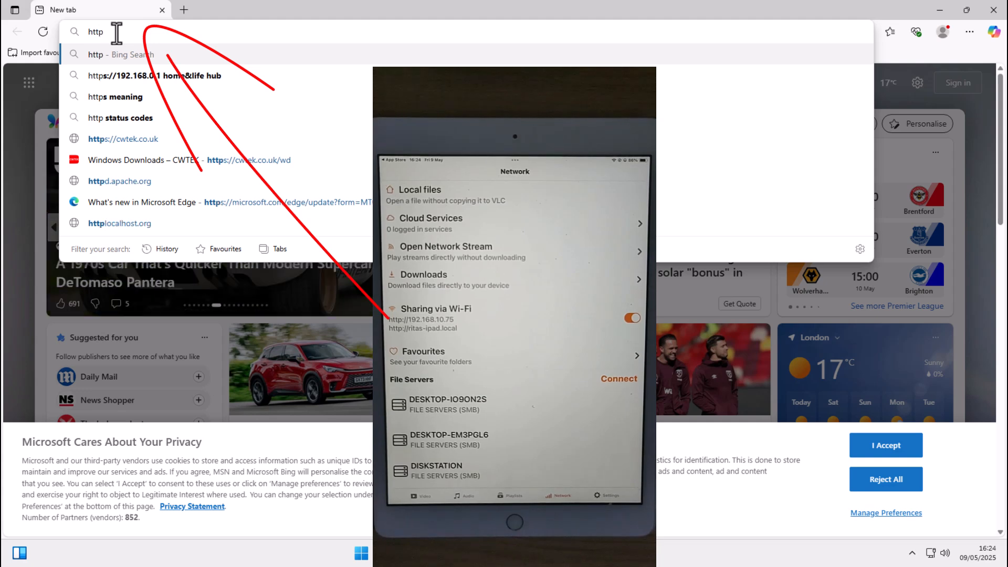
text(://)
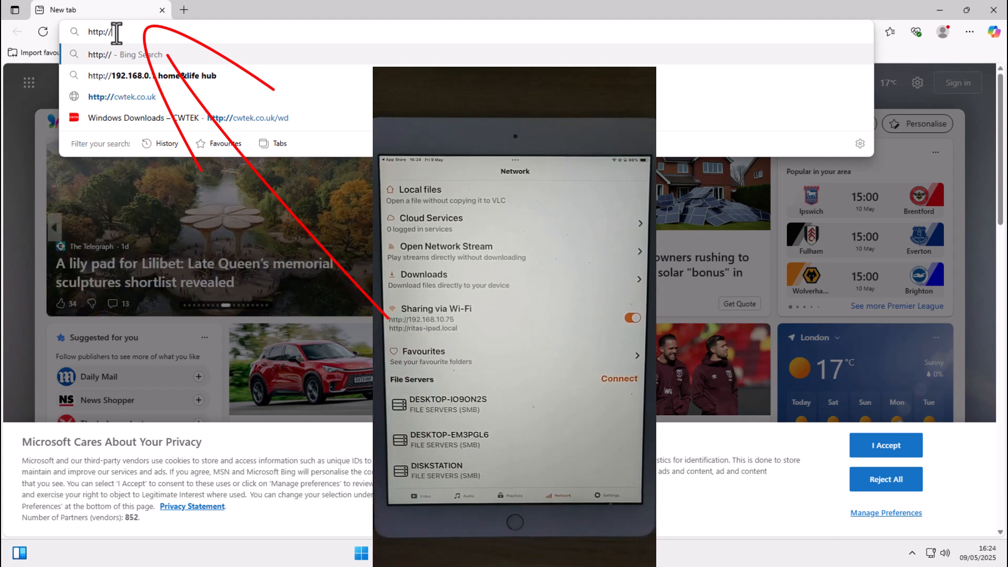
text(19)
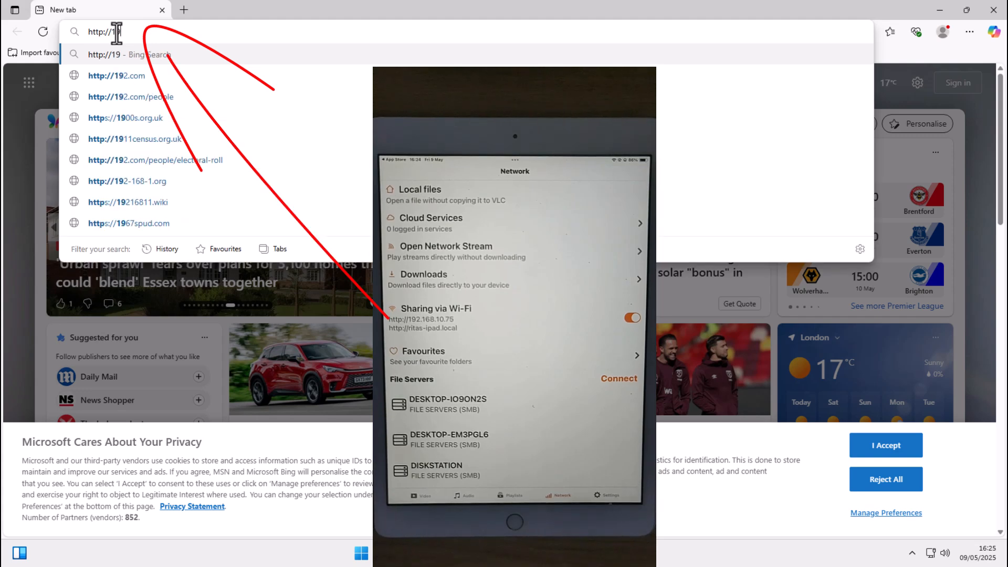
text(92.1)
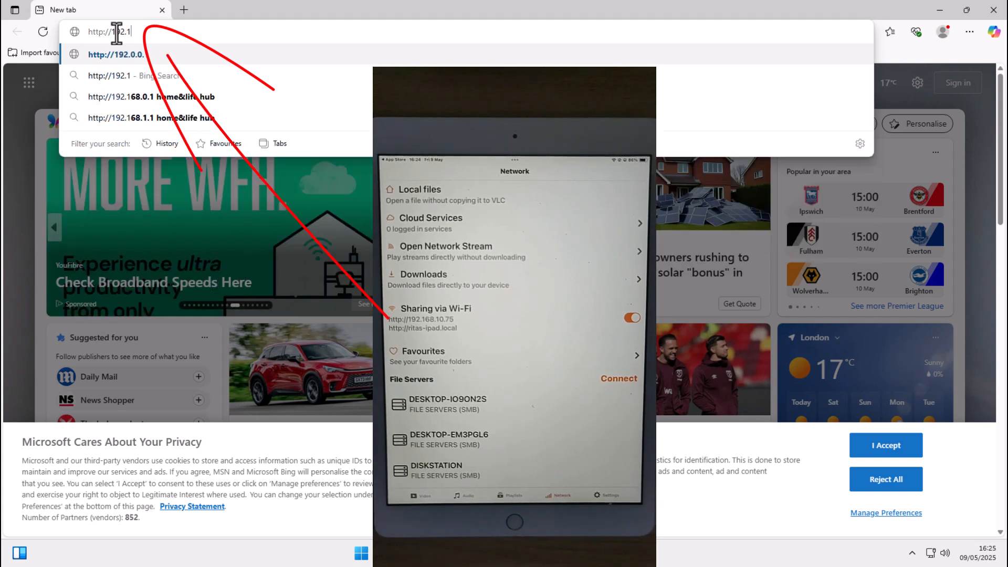
text(68.10.75)
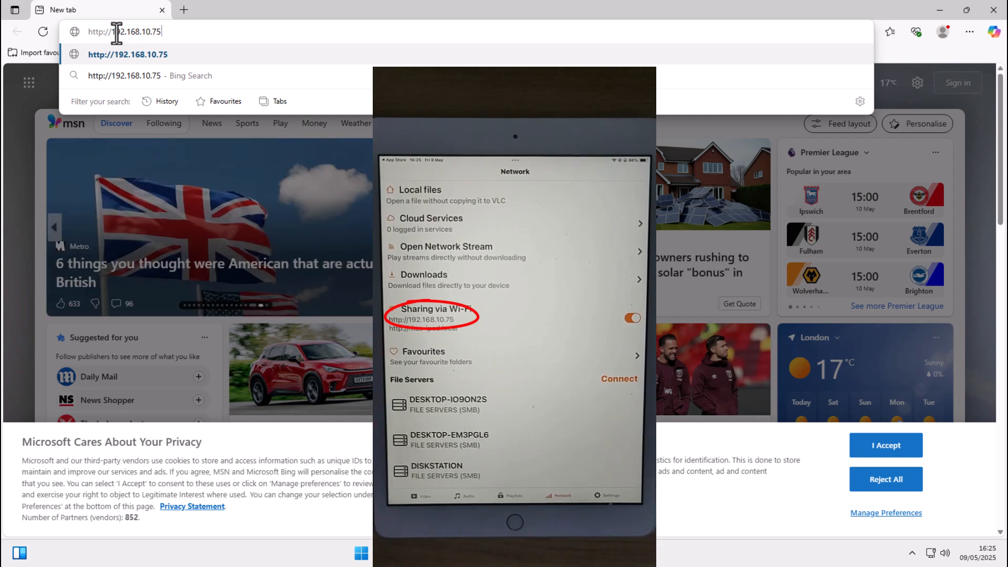
mouse_move(312, 31)
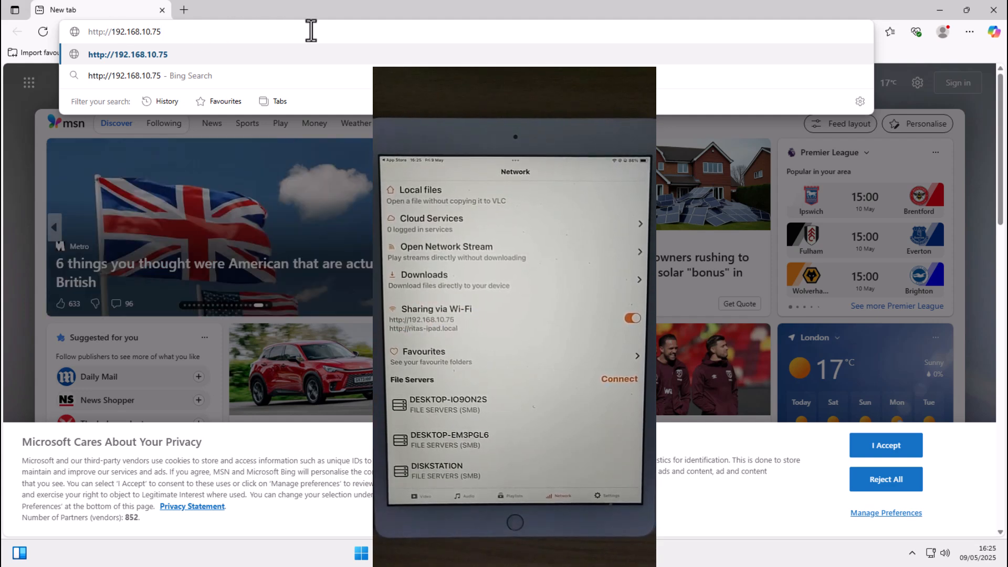
Load the iPad's Sharing via Wi-Fi page at 192.168.10.75 with its Drop Files area.
key(Return)
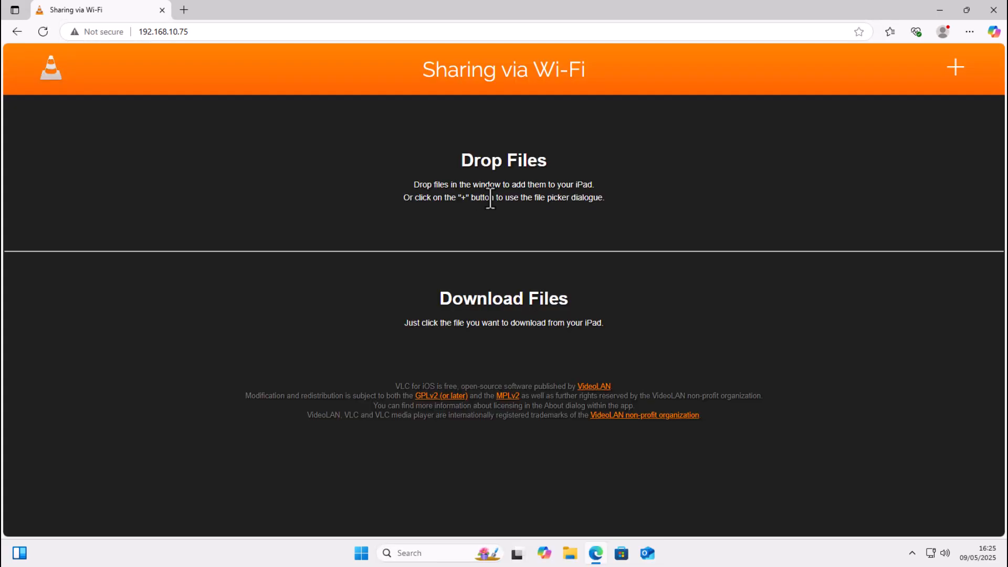
mouse_move(468, 174)
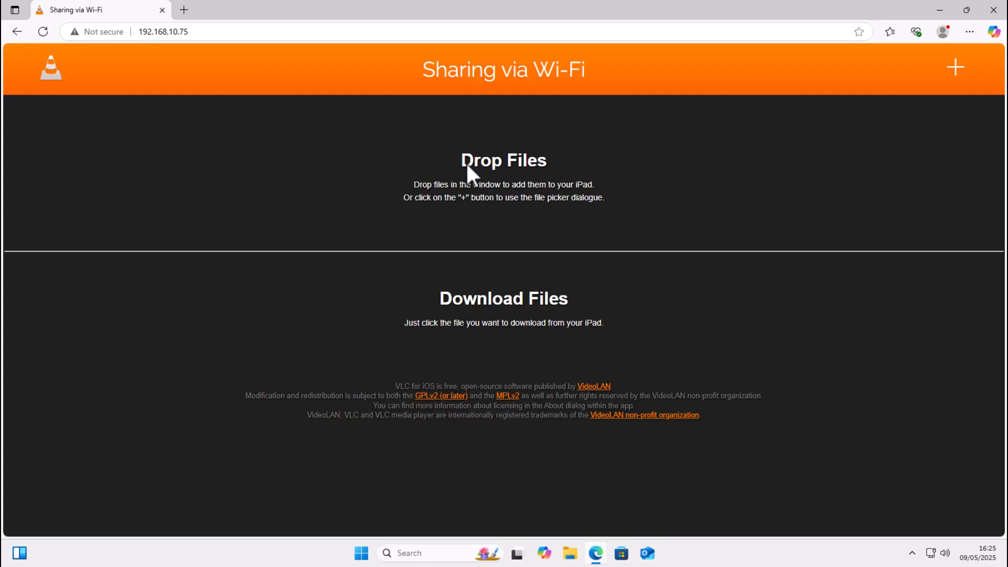
mouse_move(616, 217)
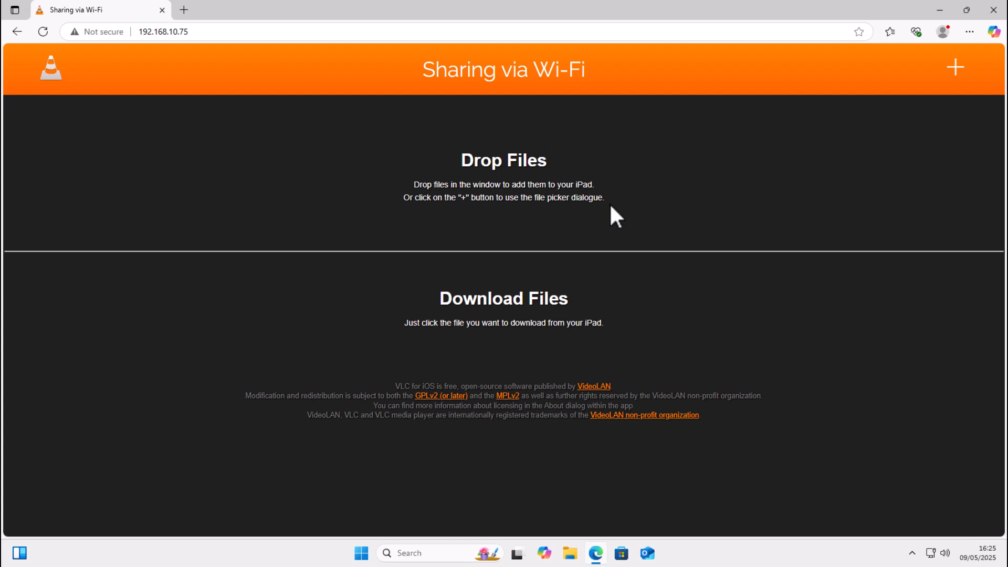